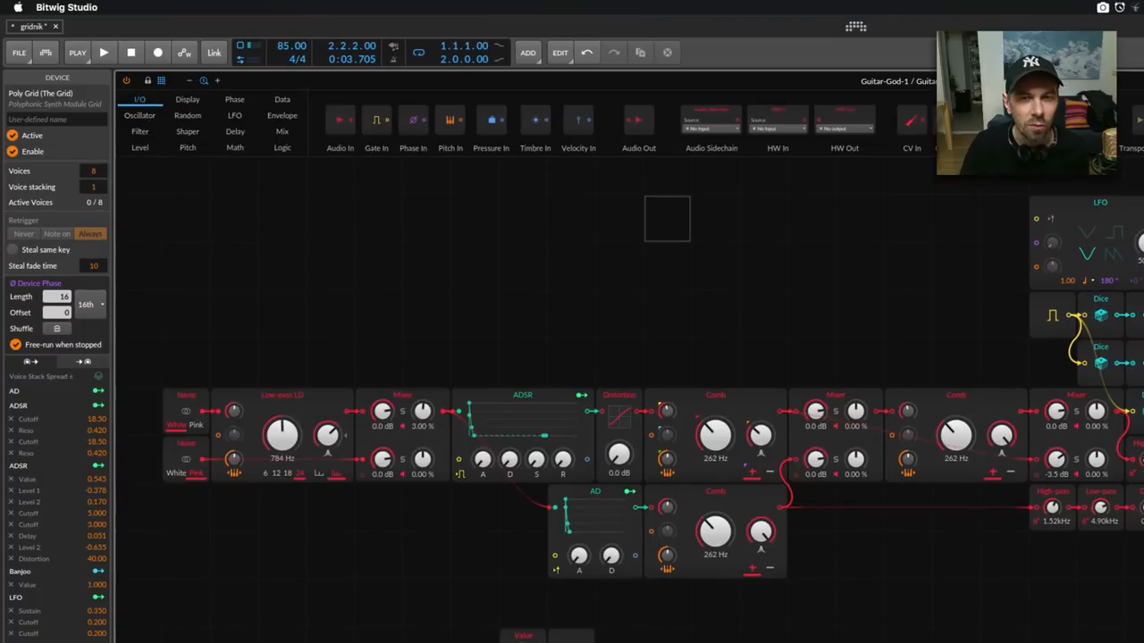
mouse_move(538, 144)
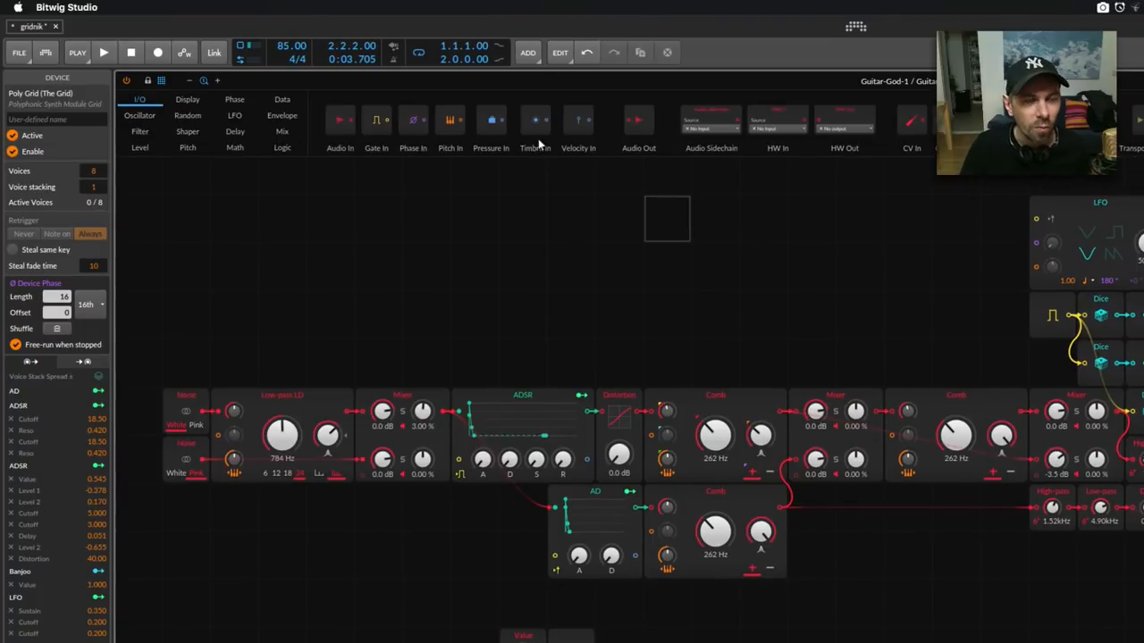
Step: List the Filter modules: Low-pass LD, Low-pass SK, SVF, High-pass, Low-pass and Comb
click(139, 131)
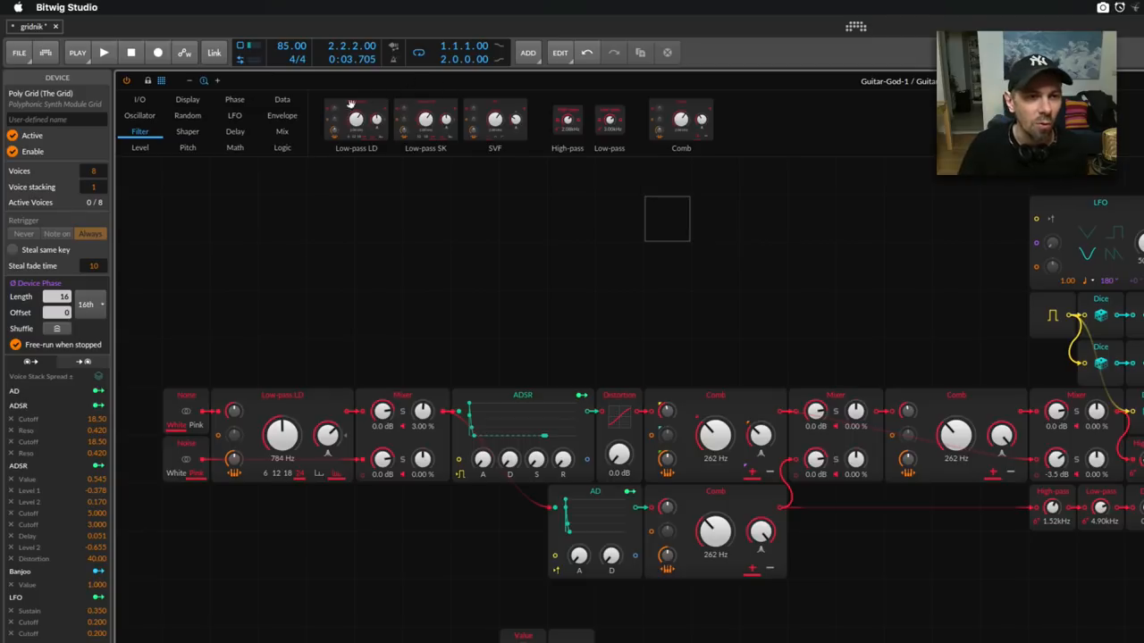
Step: Browse the Display, Shaper, Envelope and Mix module categories, then Display again and Level
click(188, 99)
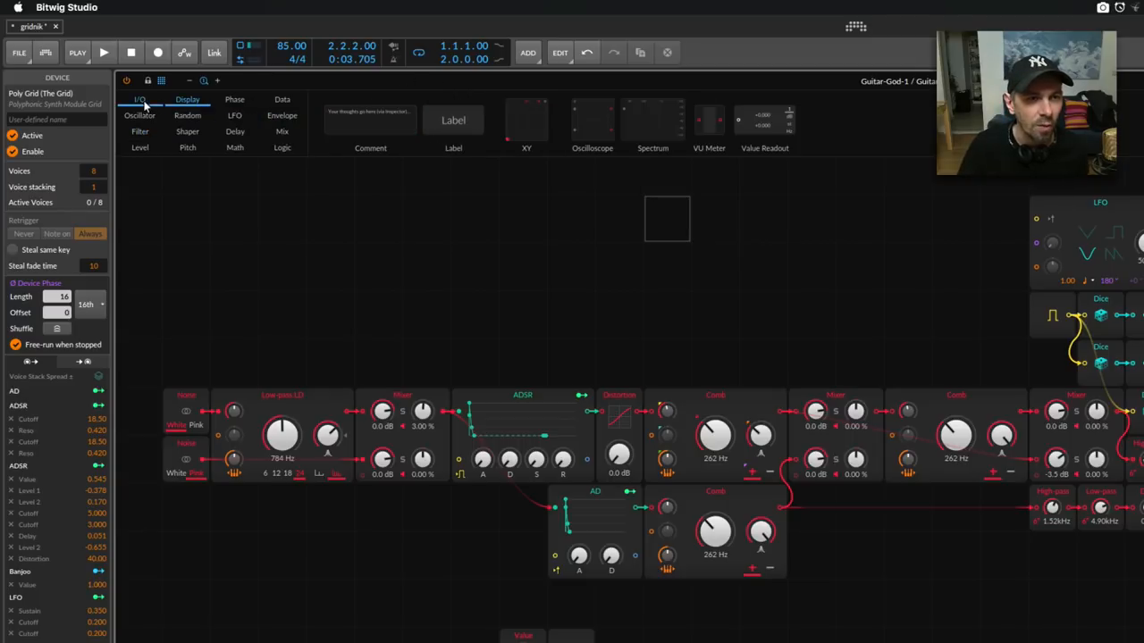
click(187, 132)
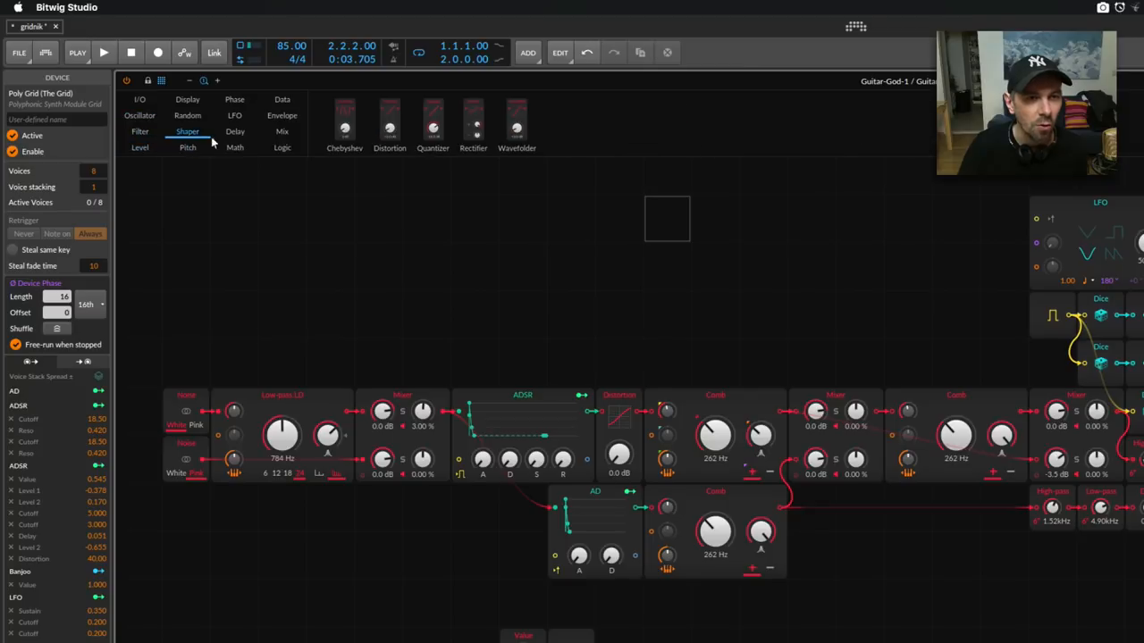
click(281, 115)
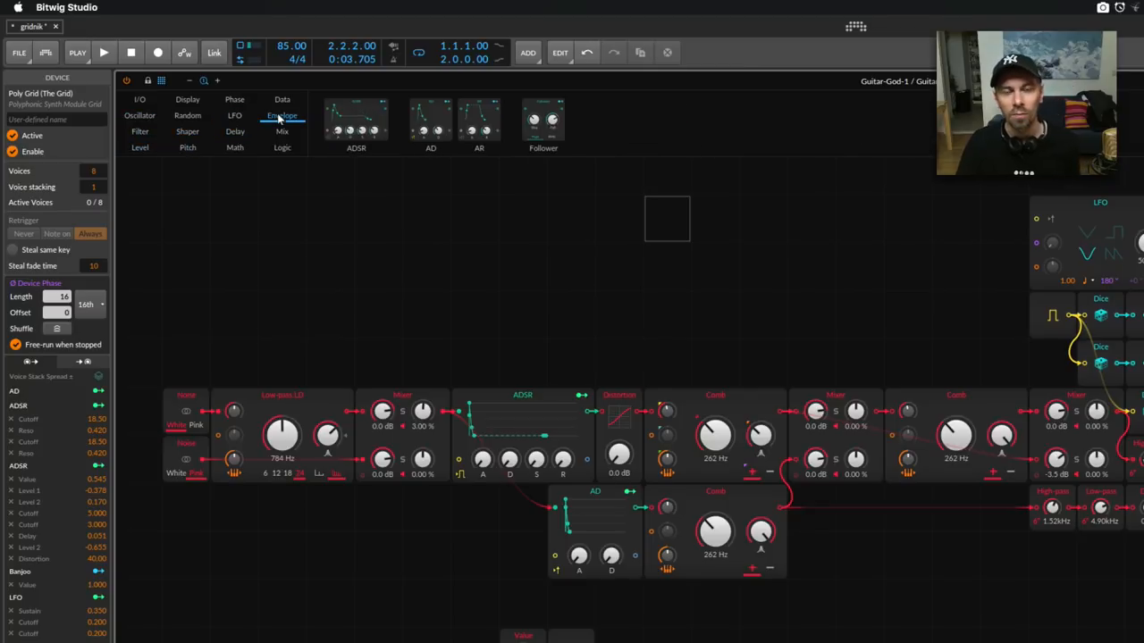
click(281, 132)
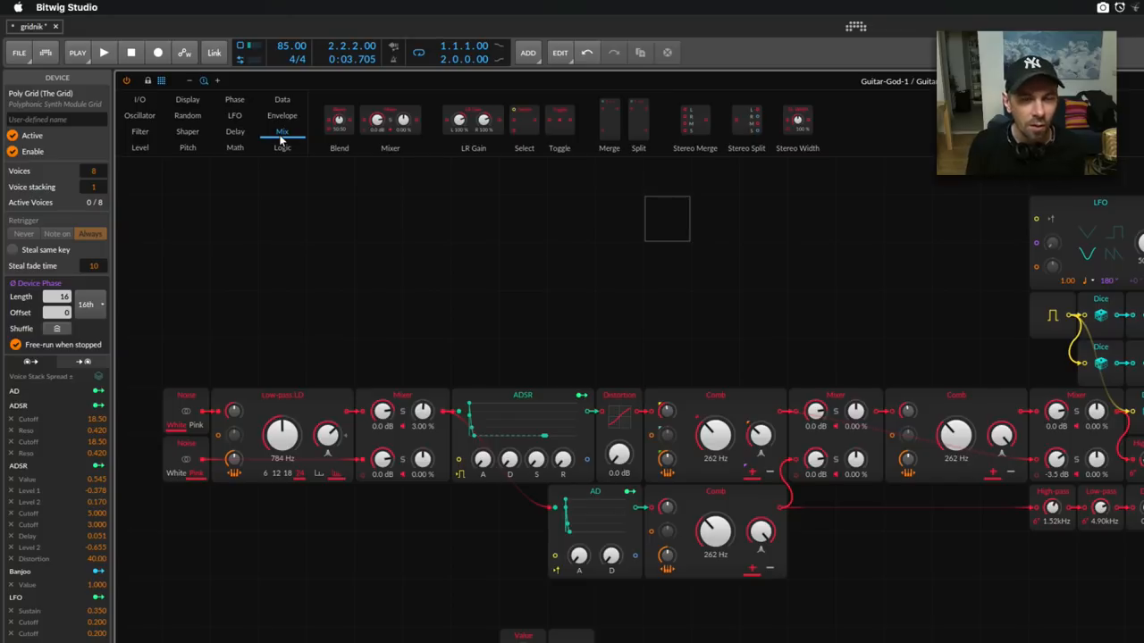
mouse_move(262, 142)
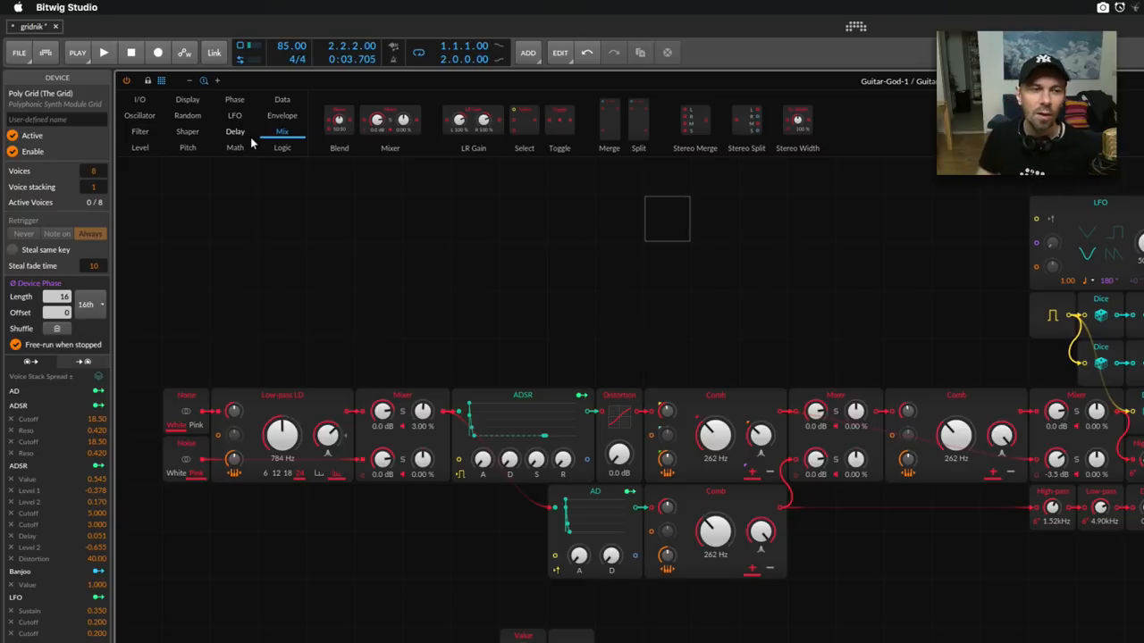
click(186, 99)
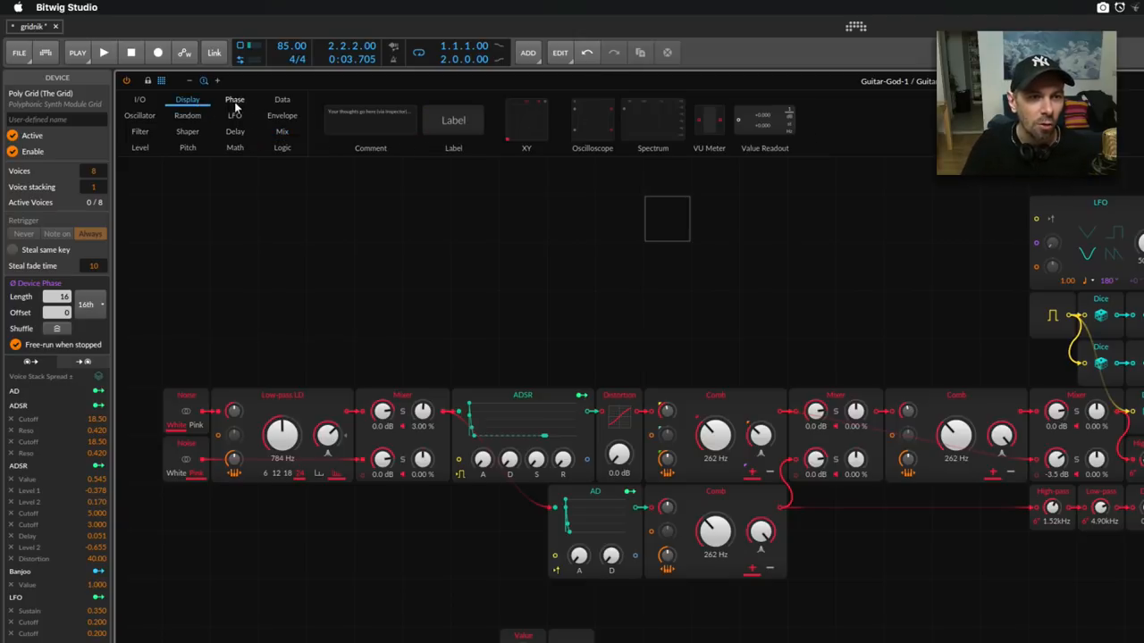
click(234, 99)
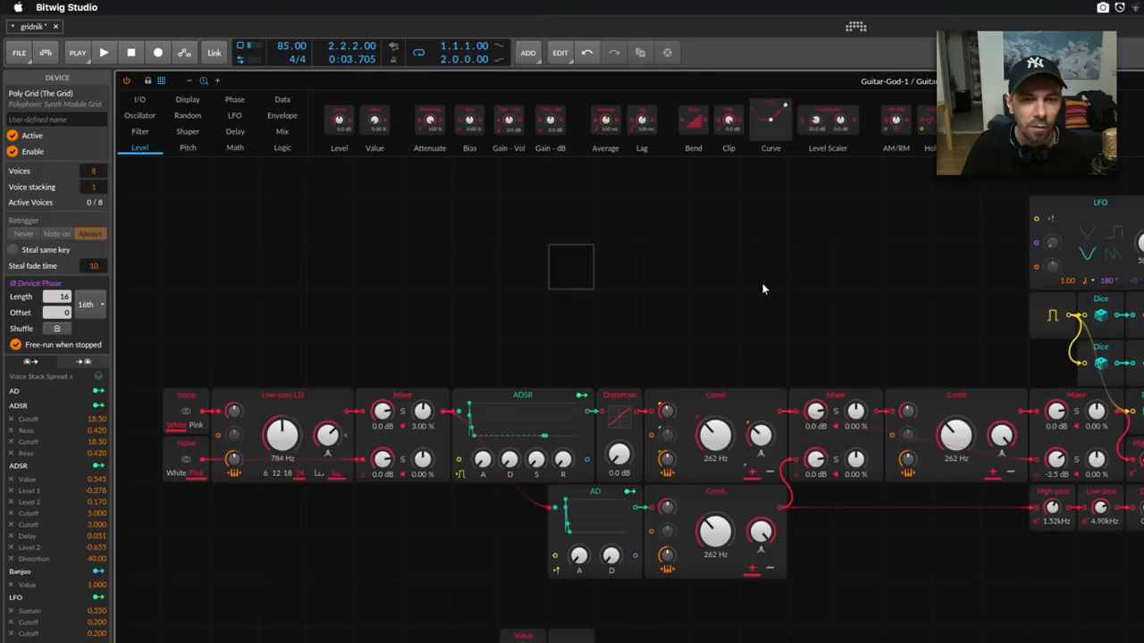
mouse_move(724, 287)
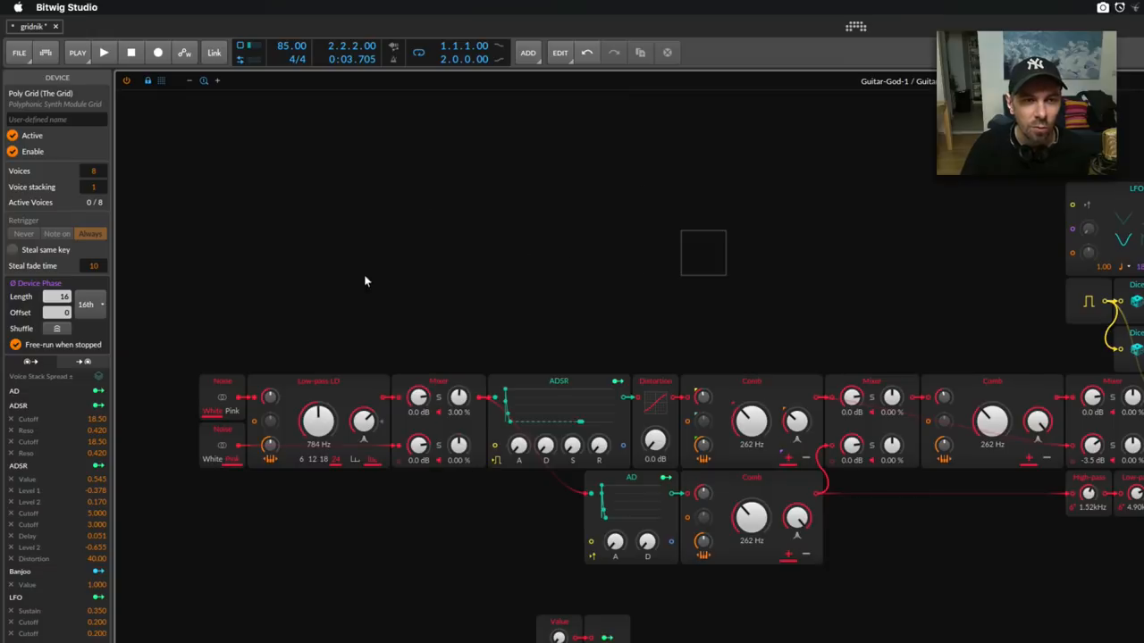
mouse_move(795, 199)
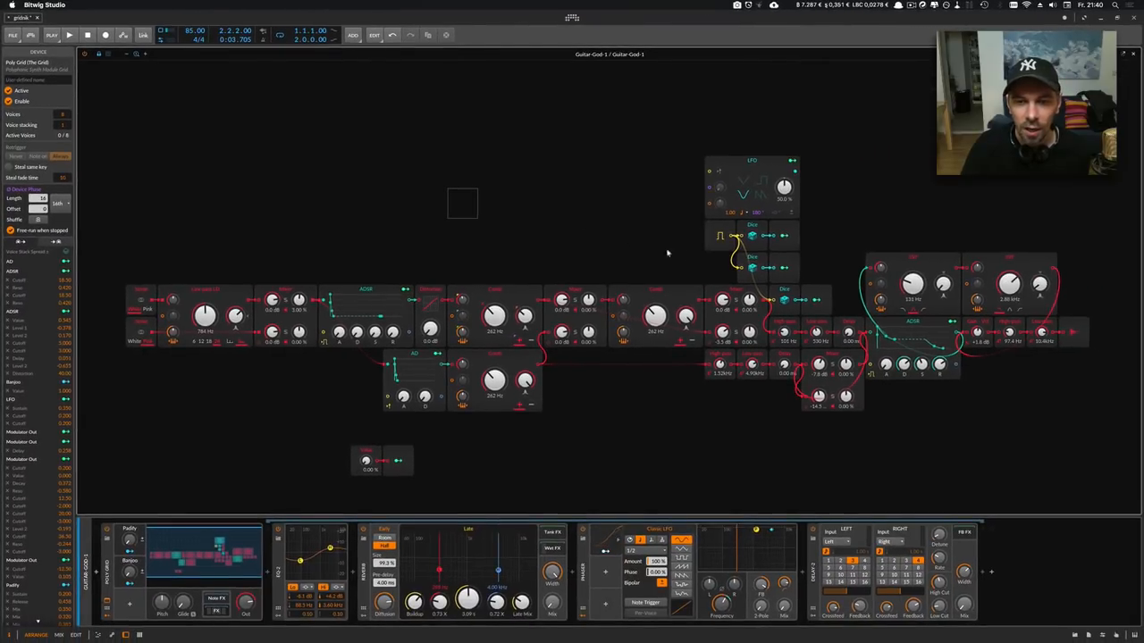
mouse_move(666, 289)
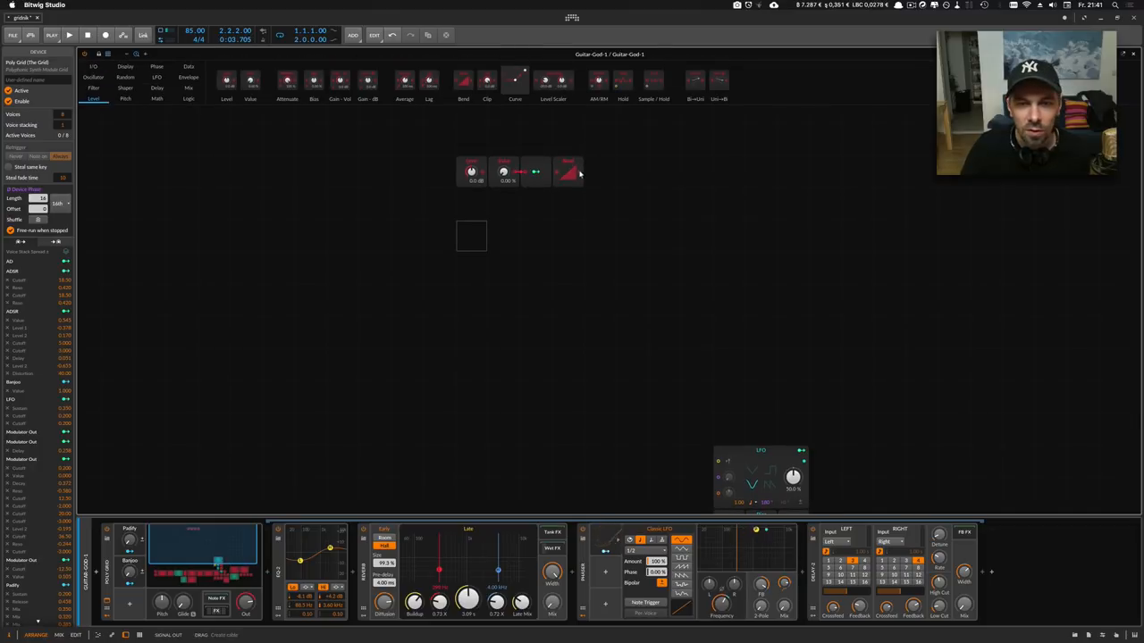
Step: Pan around the Guitar-God-1 patch in the large grid editor to inspect its modules
drag(581, 175, 724, 492)
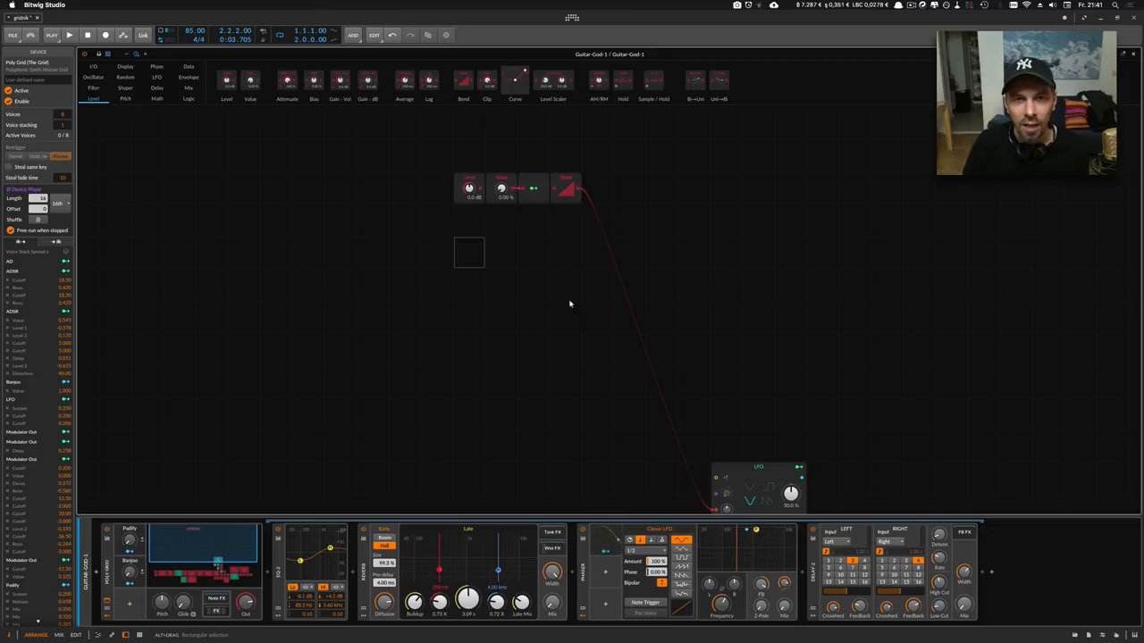
mouse_move(618, 357)
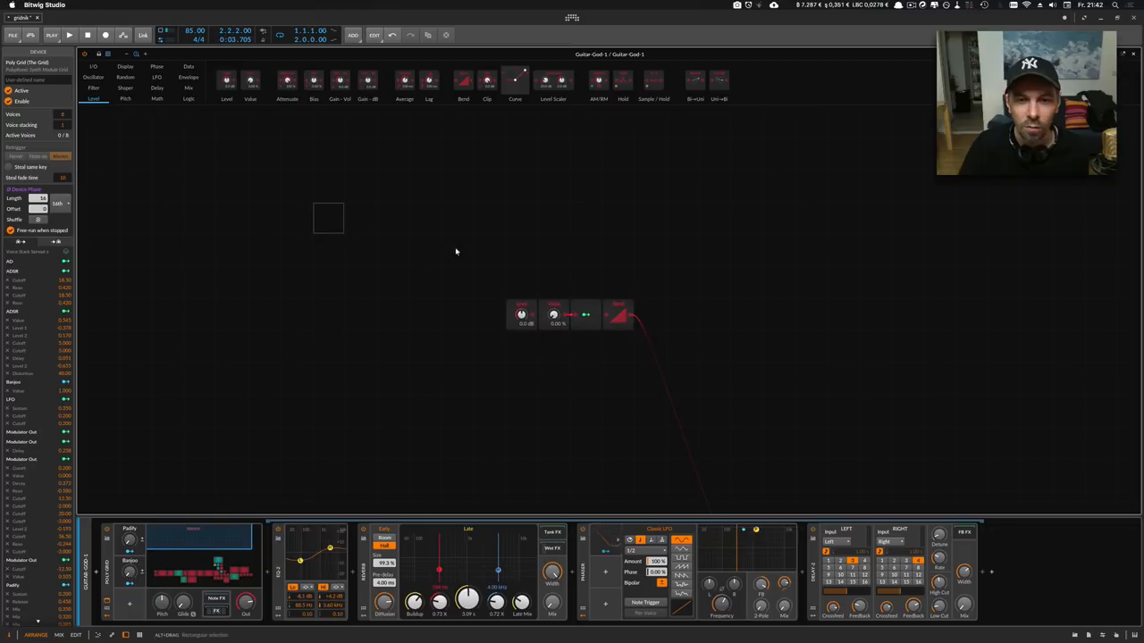
mouse_move(800, 149)
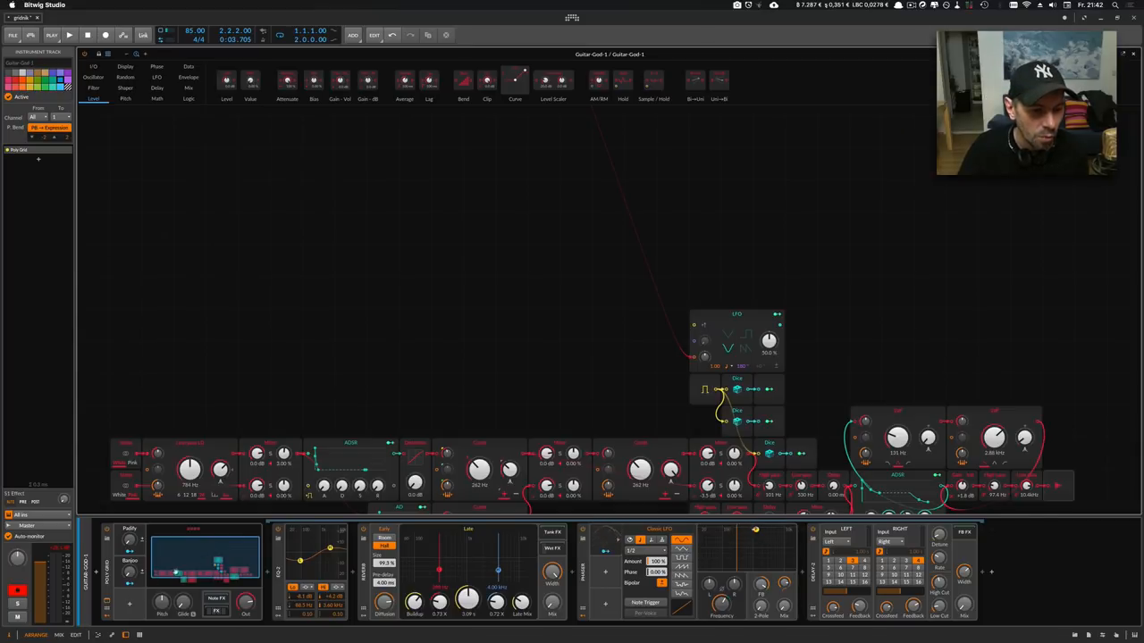
mouse_move(298, 373)
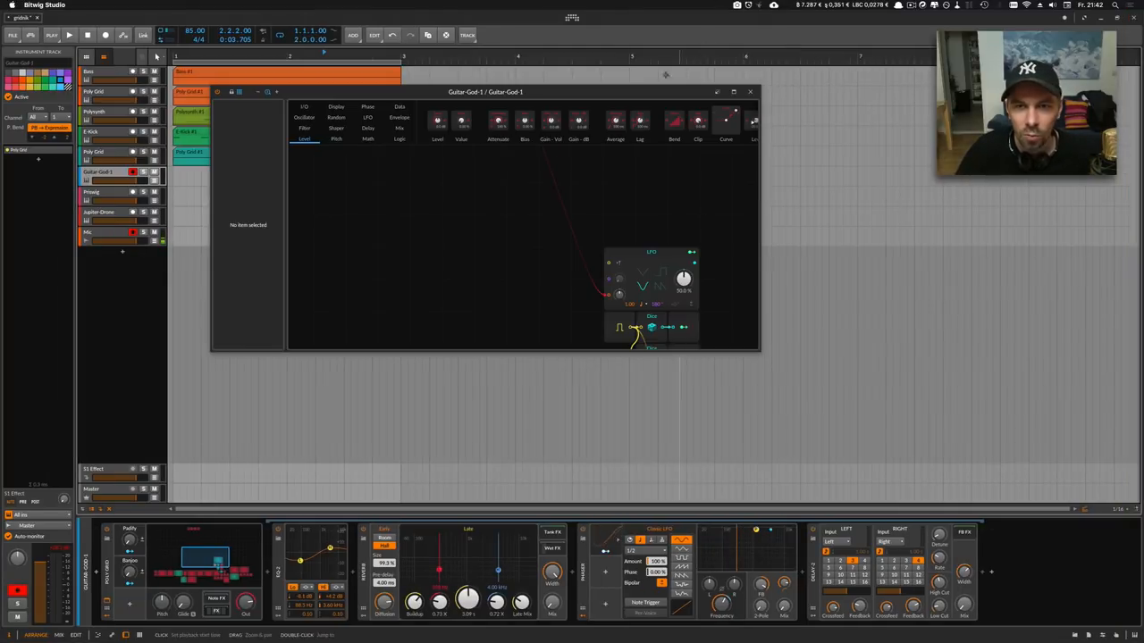
Step: Move the floating Guitar-God-1 grid window toward the centre and show the E-Kick device
drag(485, 92, 536, 124)
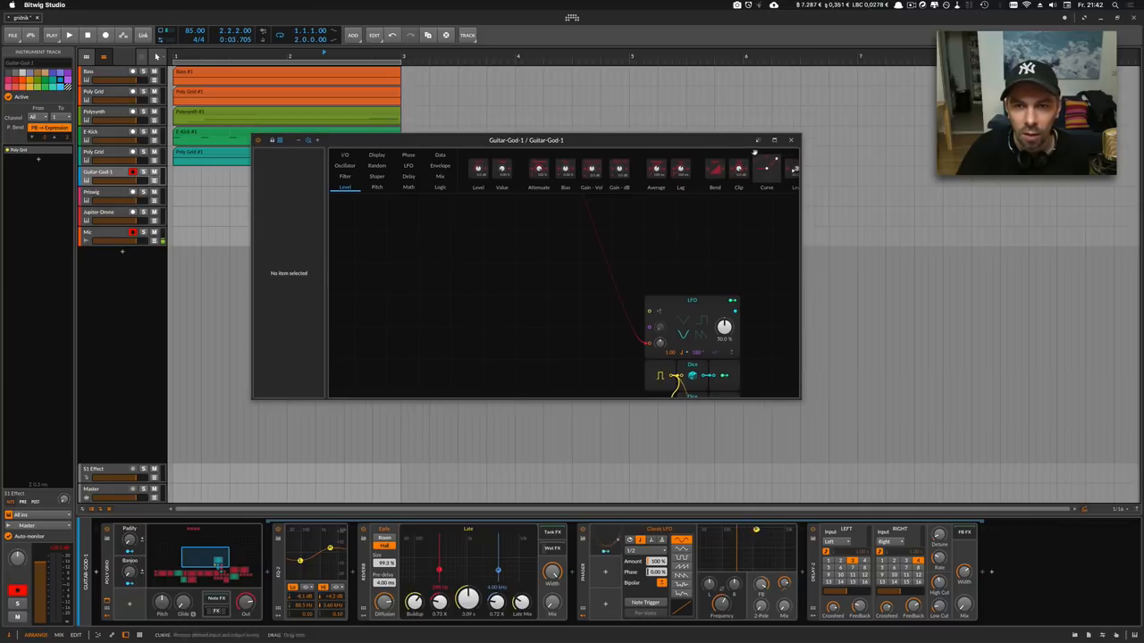
click(774, 140)
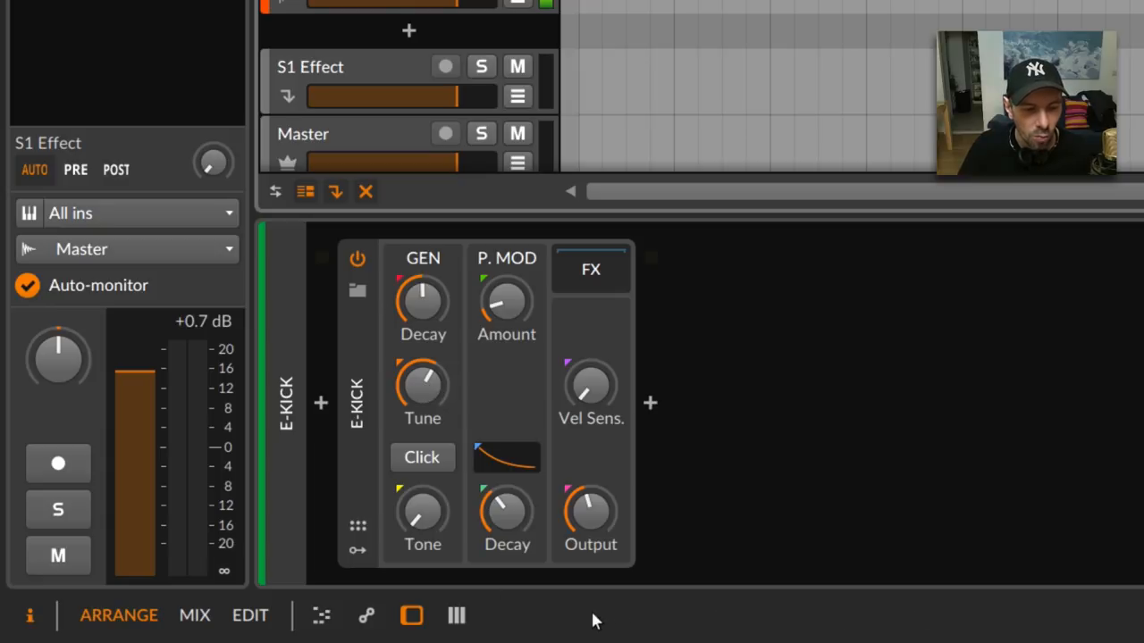
mouse_move(423, 386)
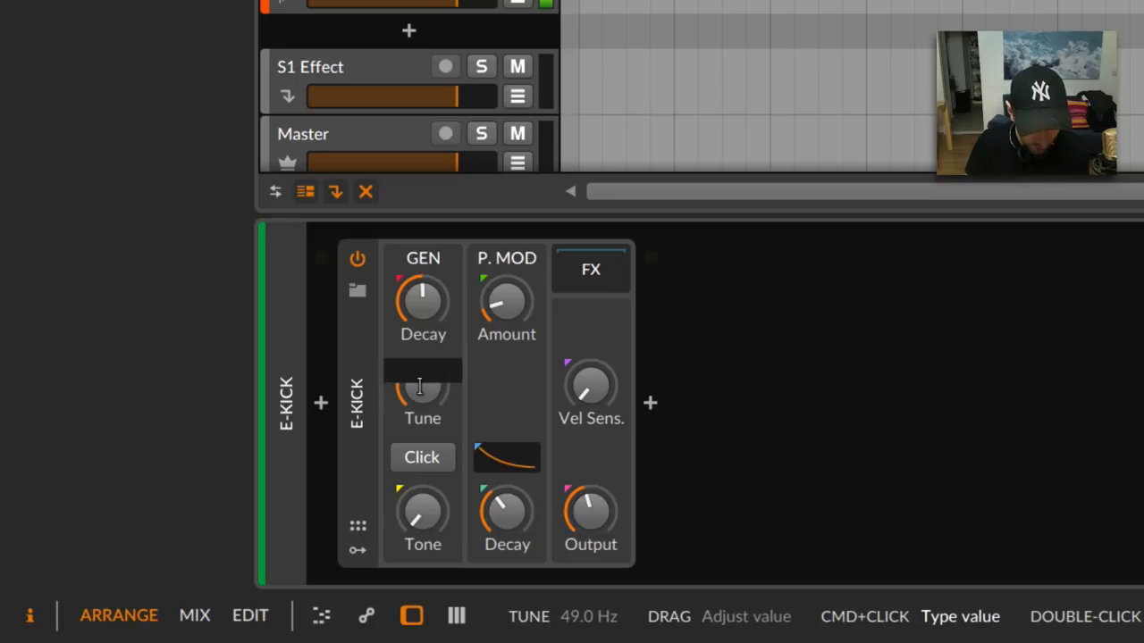
Step: Enter a new Tune value on the E-Kick device, reaching 49.0 Hz
text(G0)
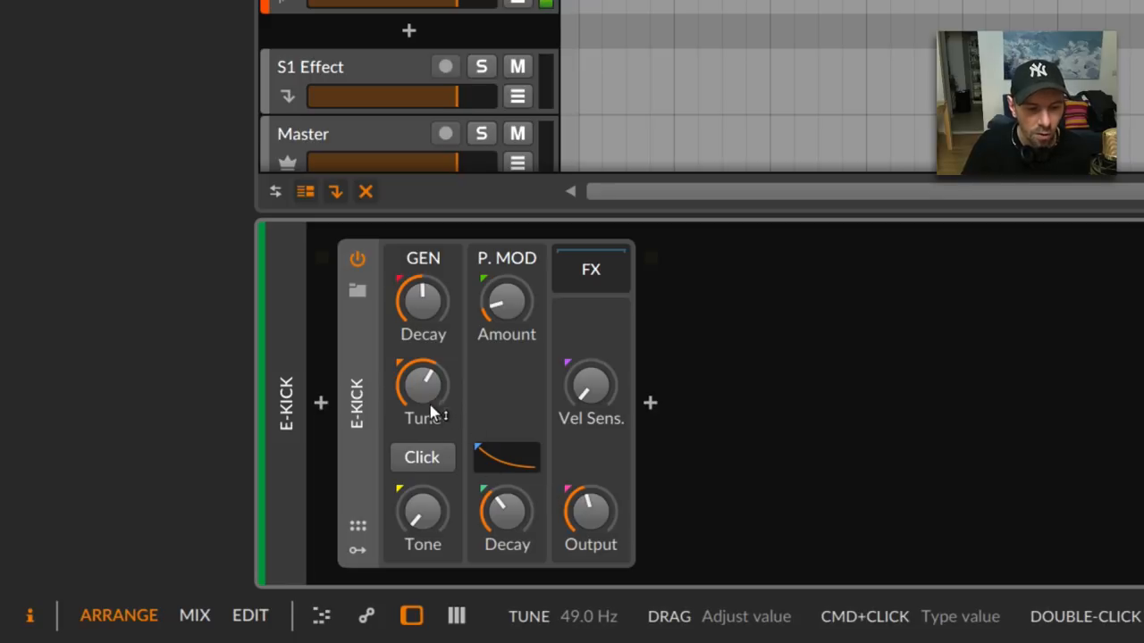
mouse_move(420, 396)
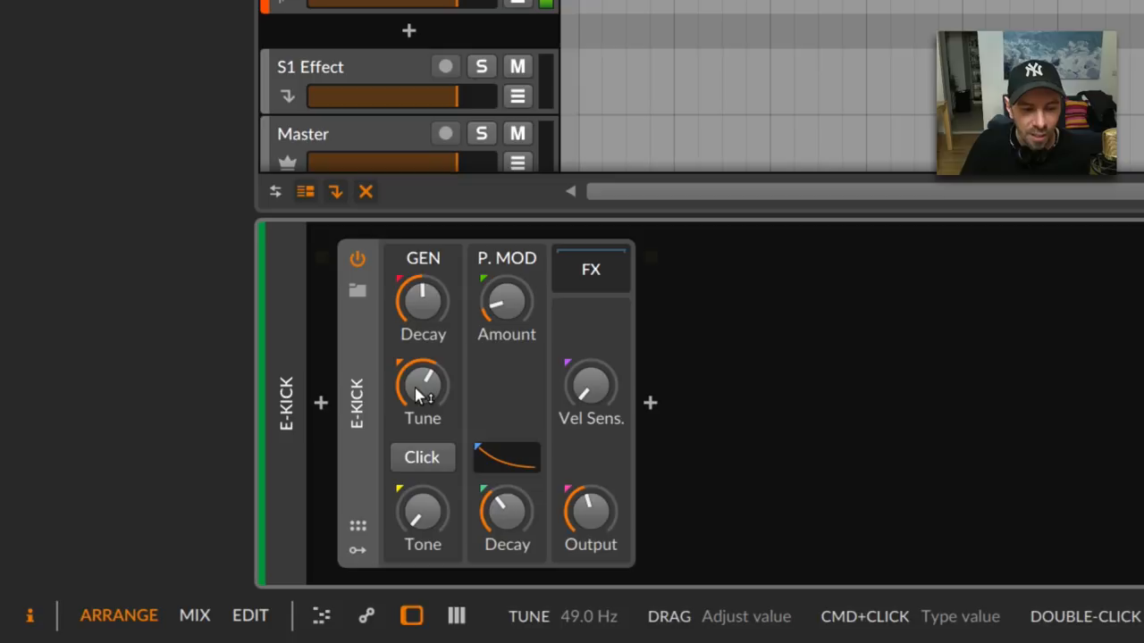
mouse_move(429, 393)
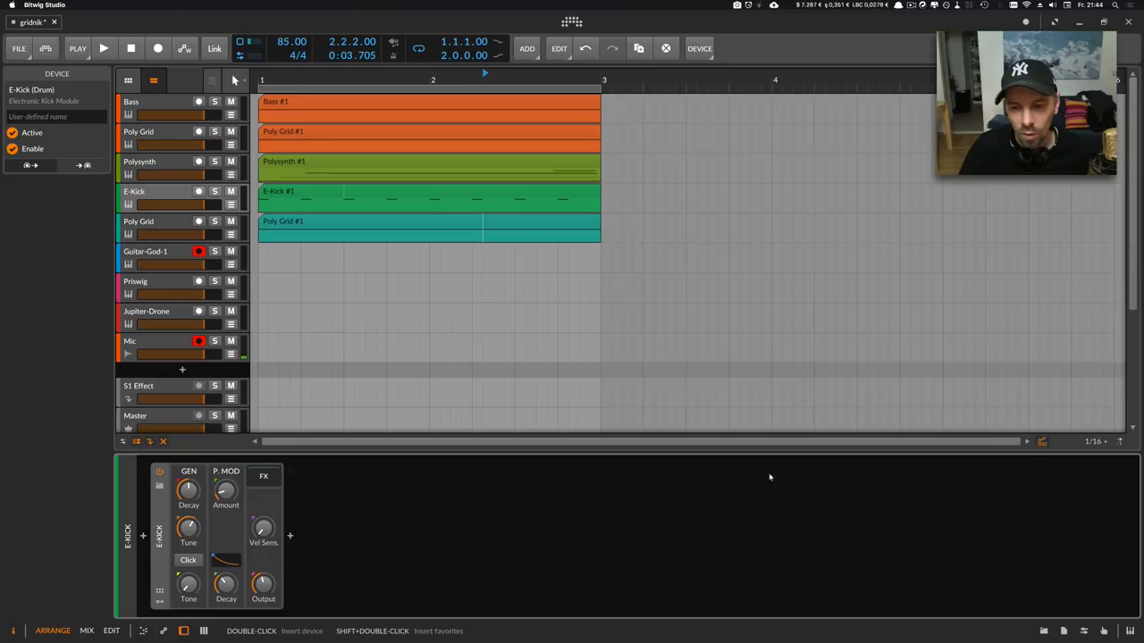
mouse_move(948, 487)
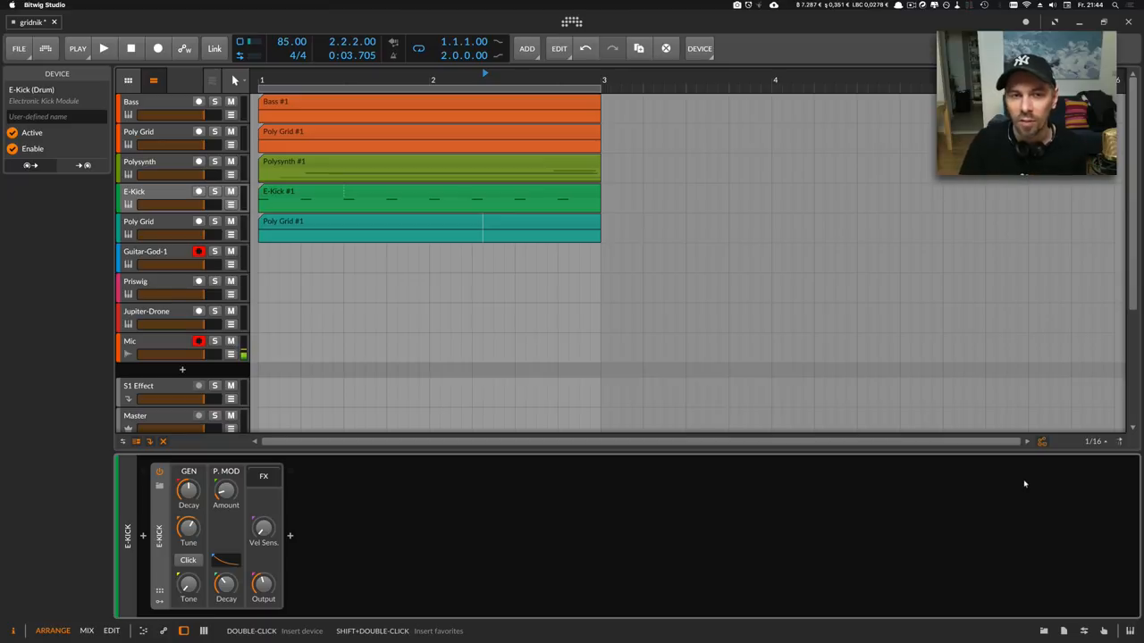
mouse_move(1014, 481)
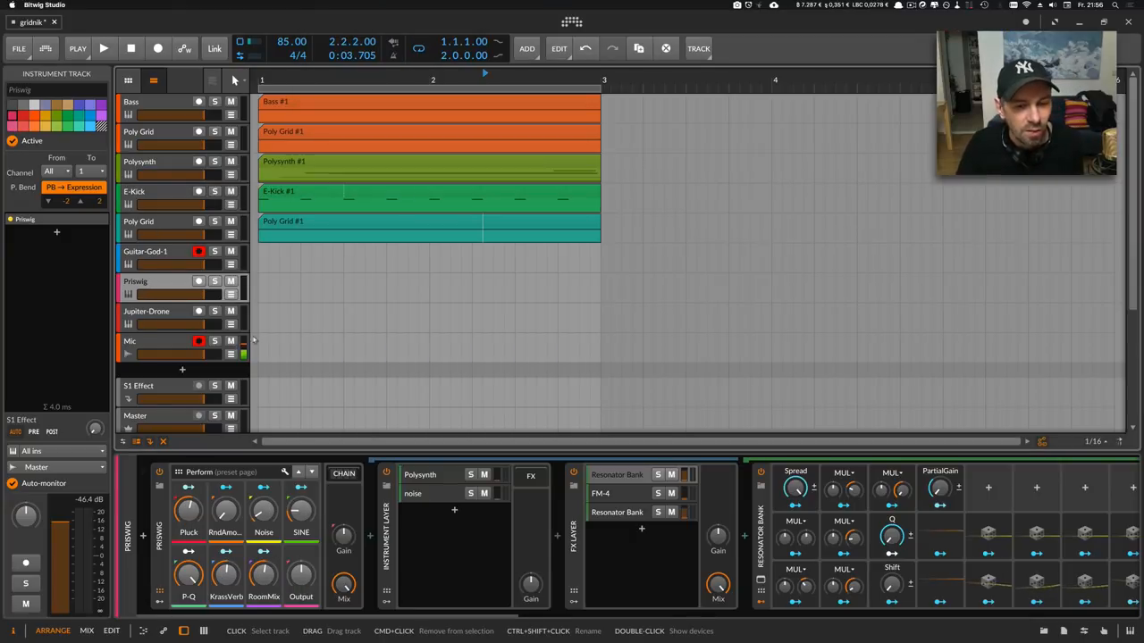
Step: Select the Priswig track, bringing up the dashboard's packages page
click(344, 473)
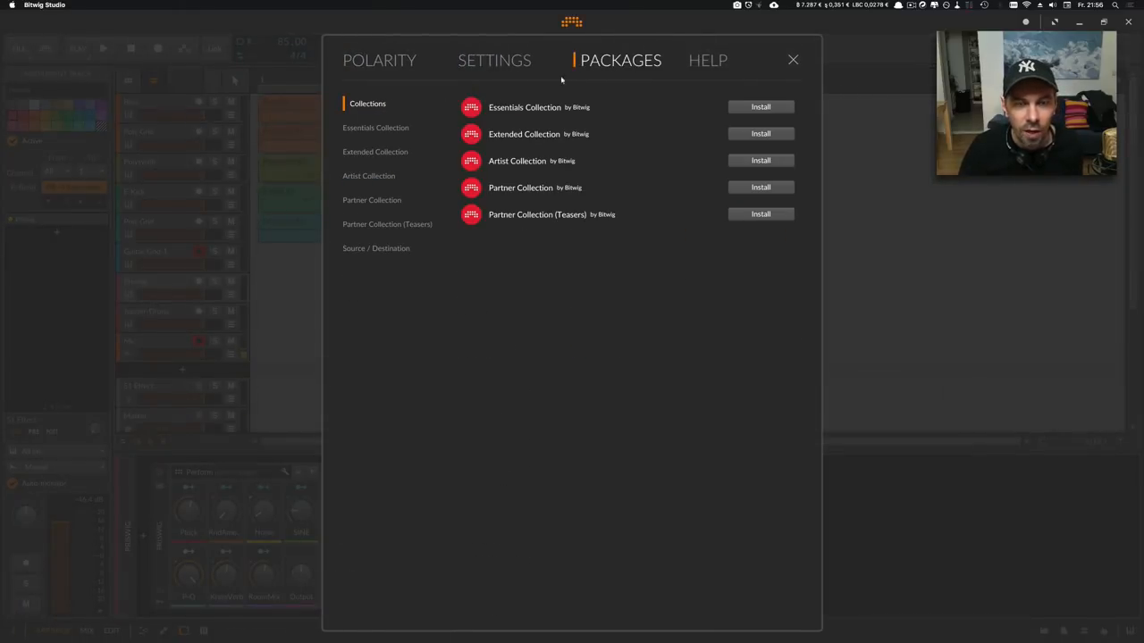
Step: Look through the available package collections, then close the Polarity package manager
click(376, 175)
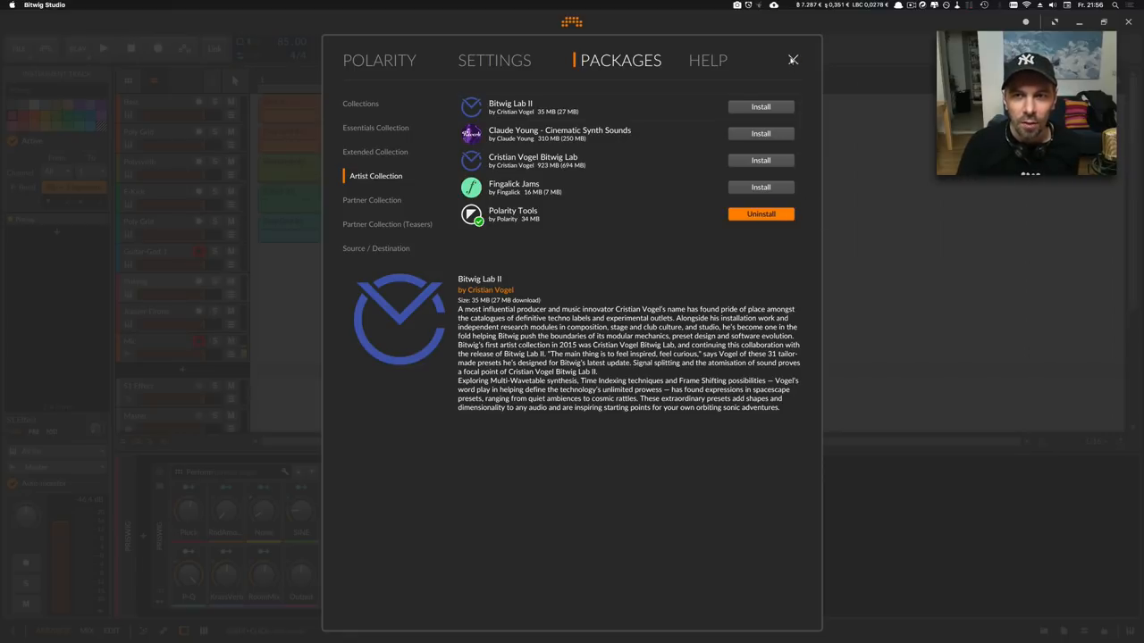
click(792, 60)
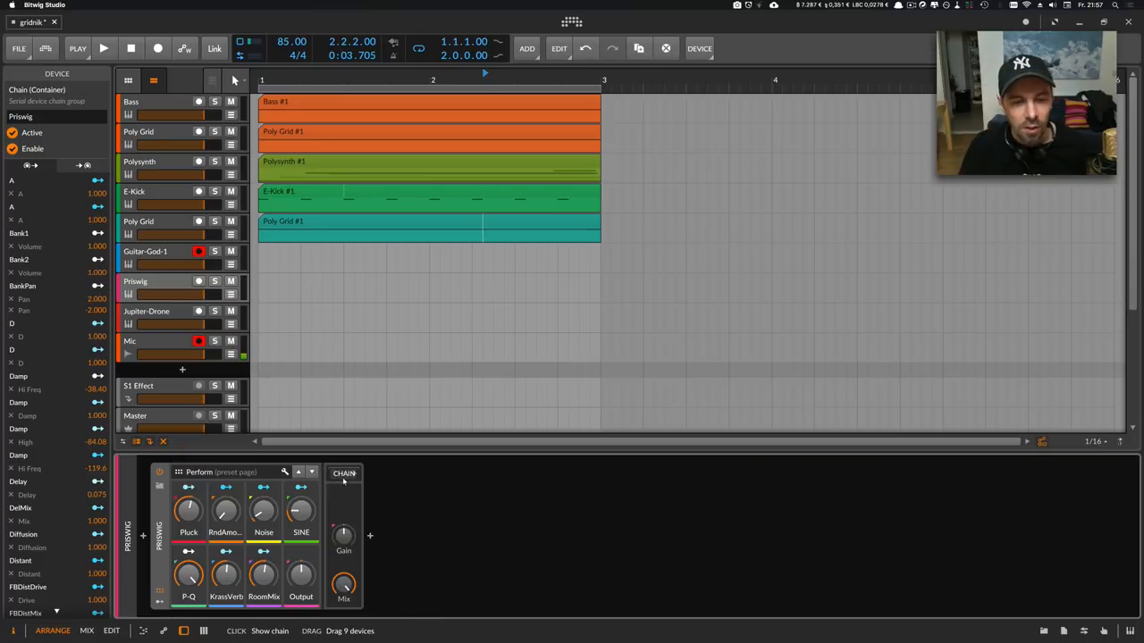
click(344, 474)
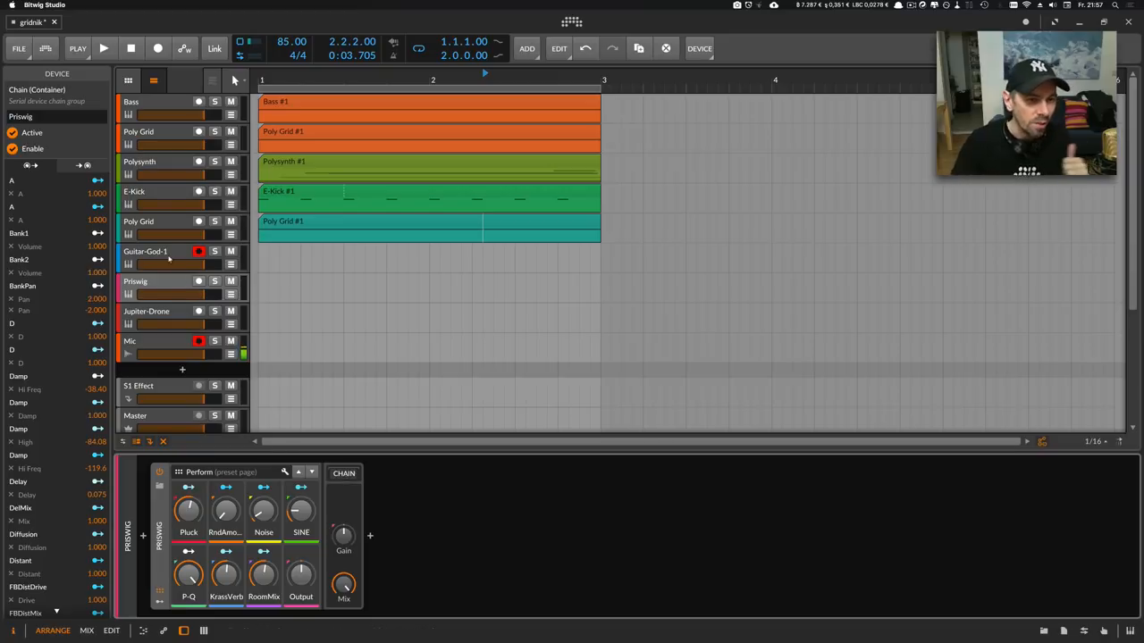
Step: Select the Guitar-God-1 track to begin saving its grid patch as a preset
click(145, 251)
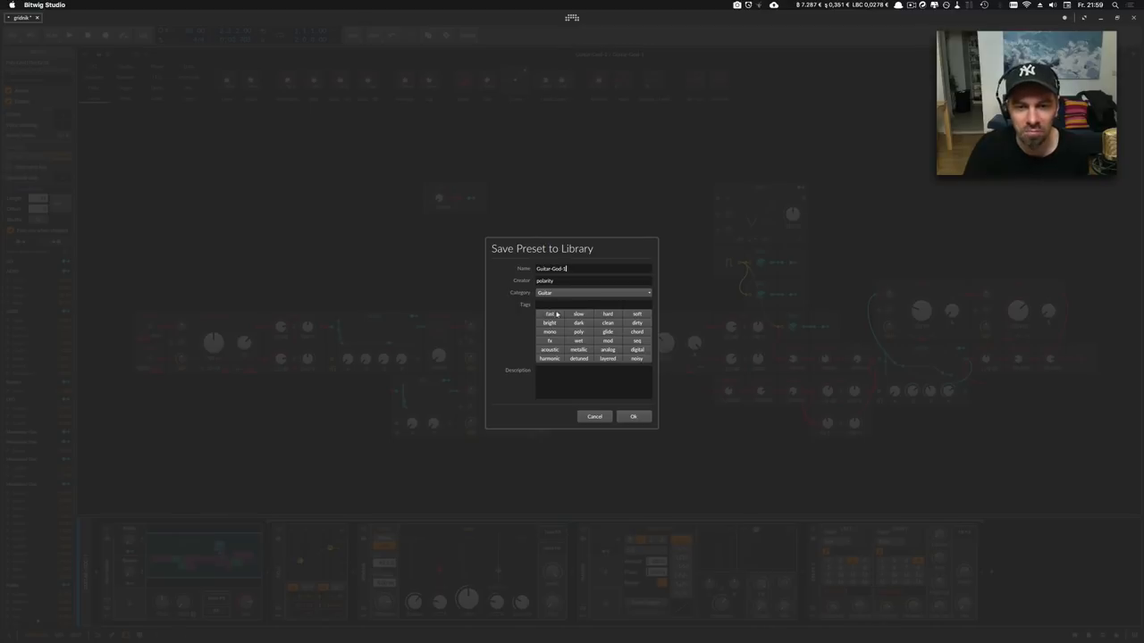
Step: Confirm saving Guitar-God-1 and replace the existing preset of that name
click(633, 416)
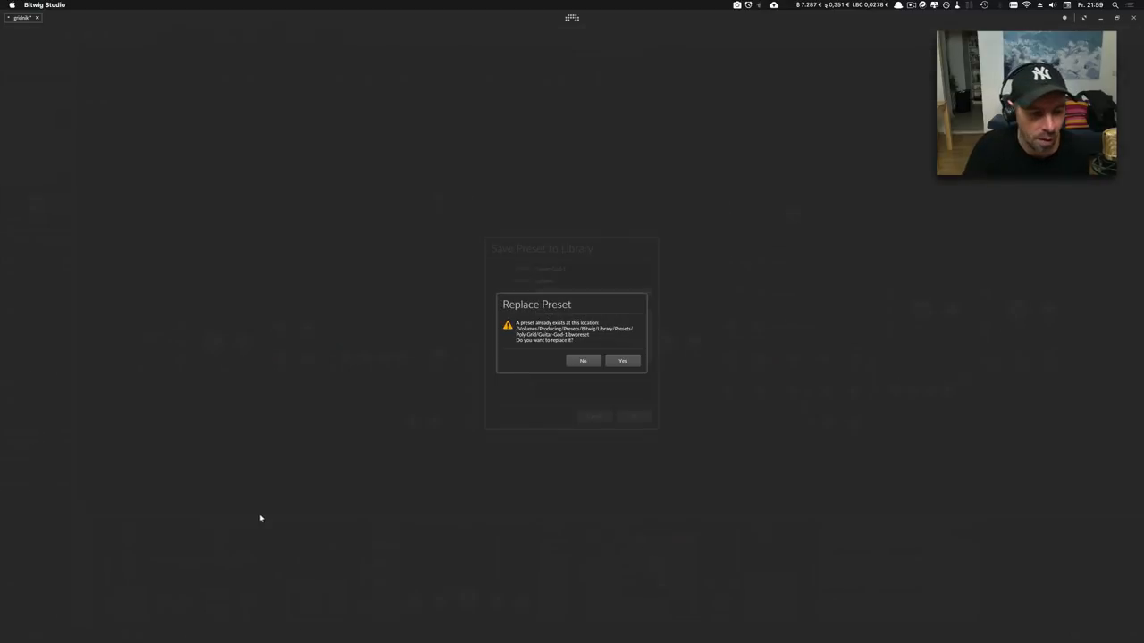
click(622, 360)
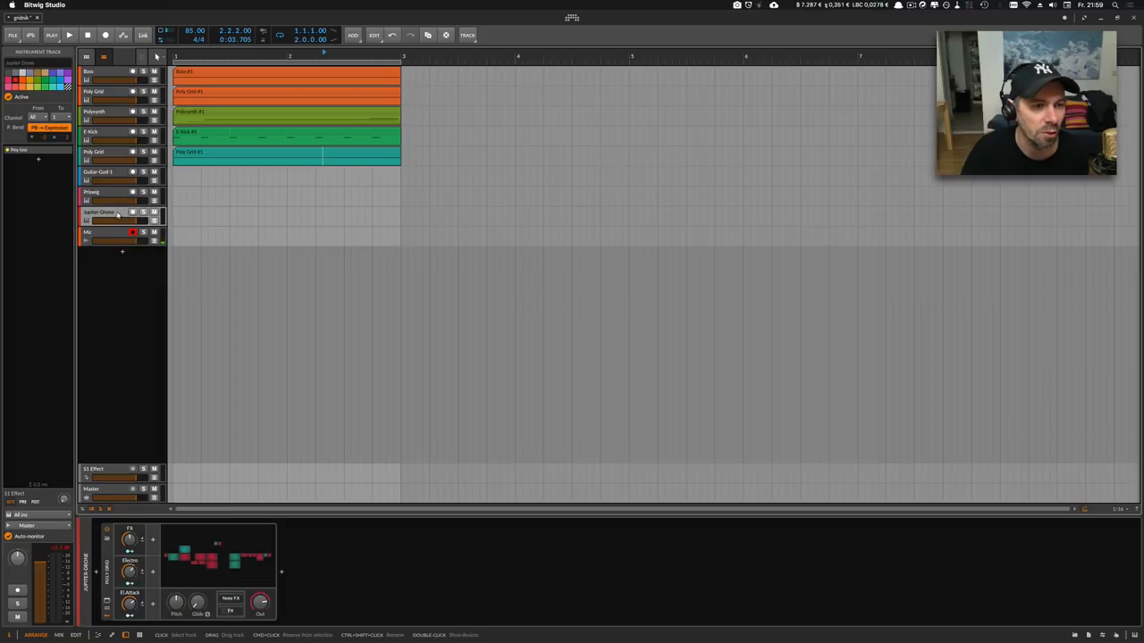
Step: Select the Jupiter-Drone track to begin saving its grid patch under Drone
click(132, 212)
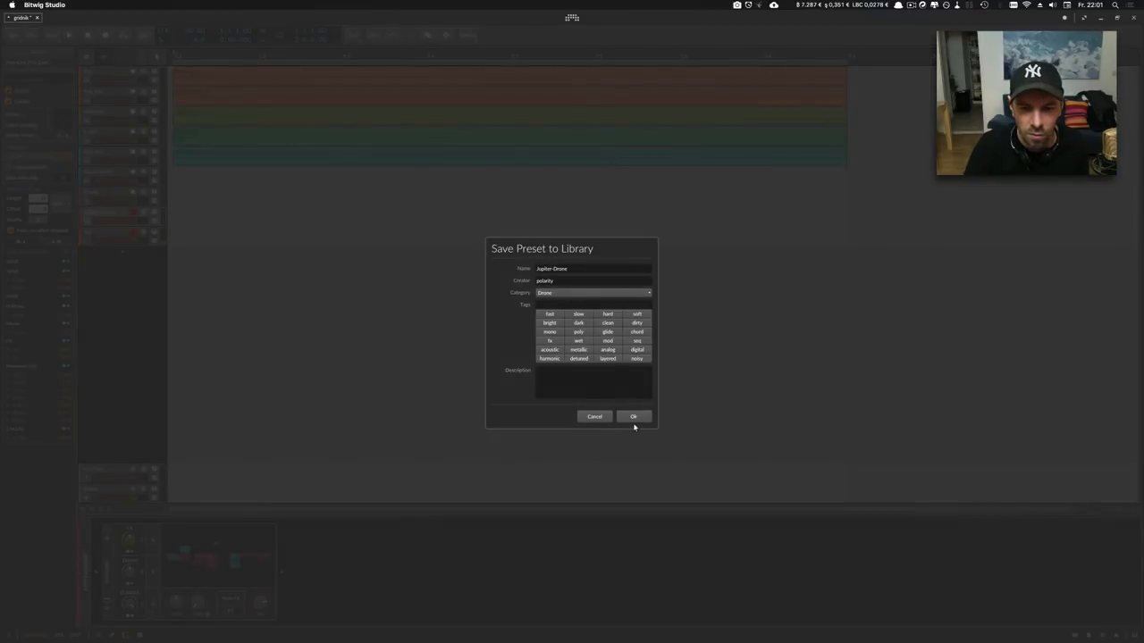
Step: Confirm saving the Jupiter-Drone preset to the library and start arrangement playback
click(634, 416)
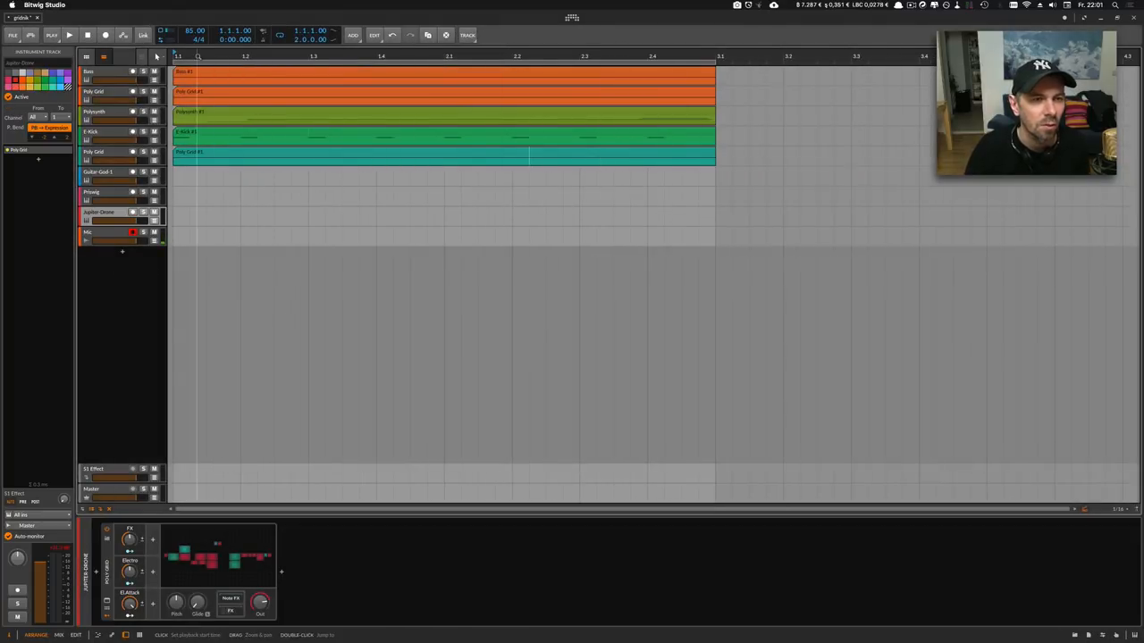
click(70, 35)
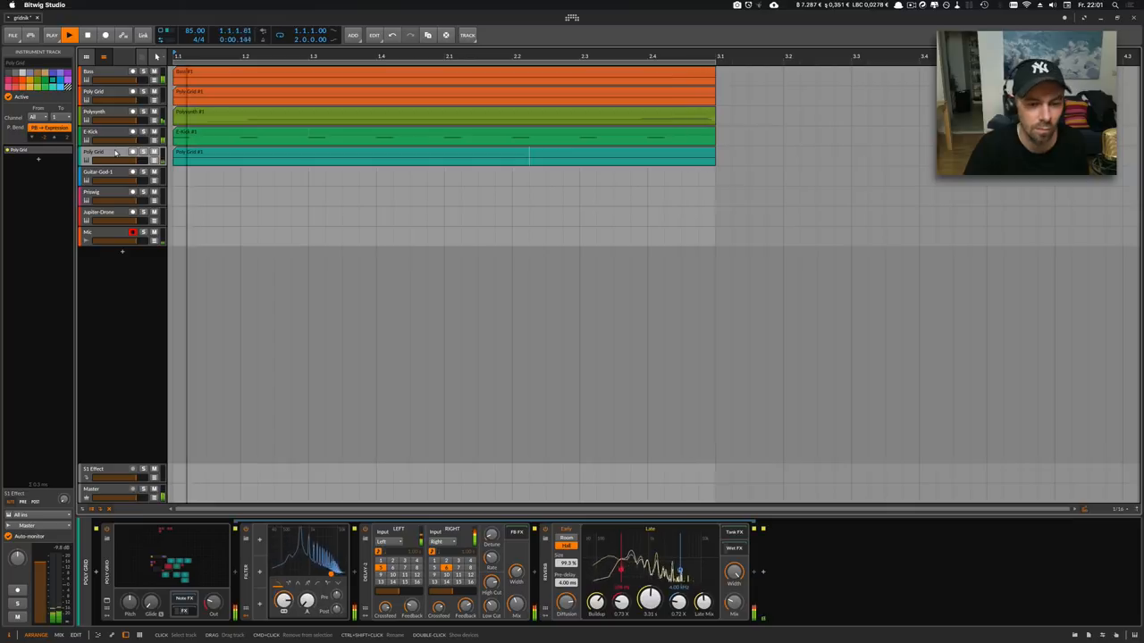
Step: Group the Bass, Poly Grid, Polysynth and E-Kick tracks into Group 1 and select it
click(91, 132)
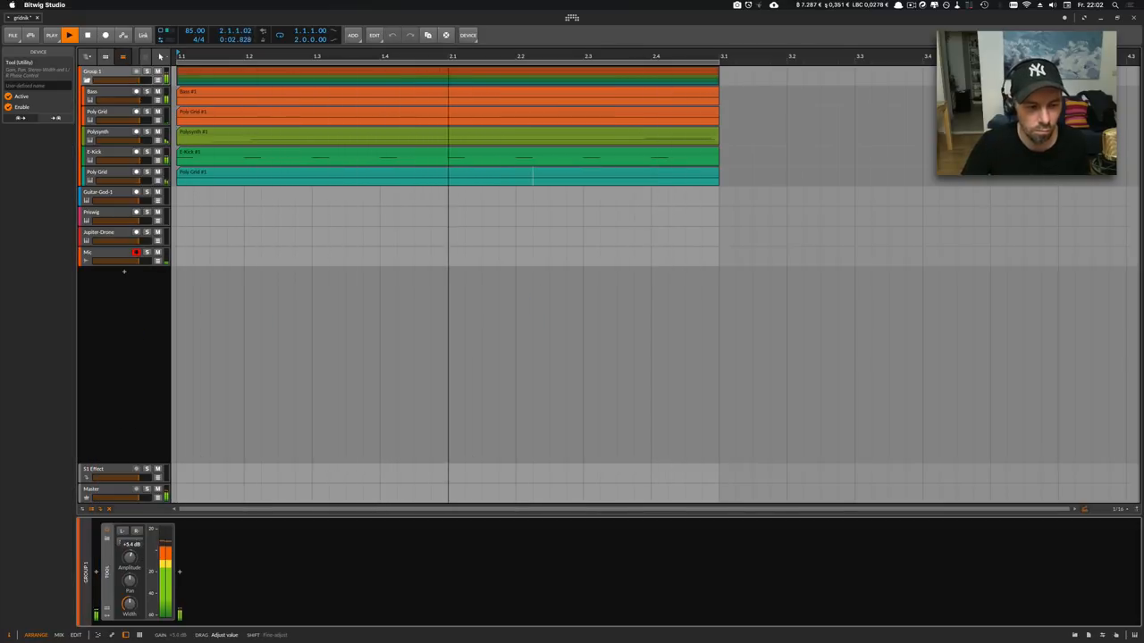
click(99, 91)
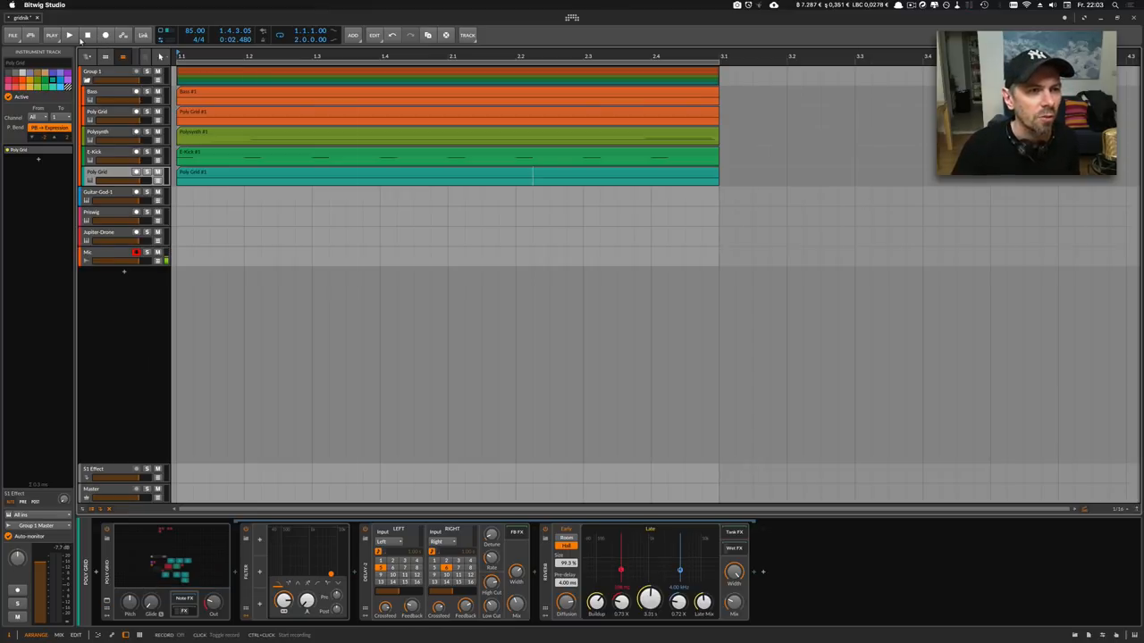
click(108, 72)
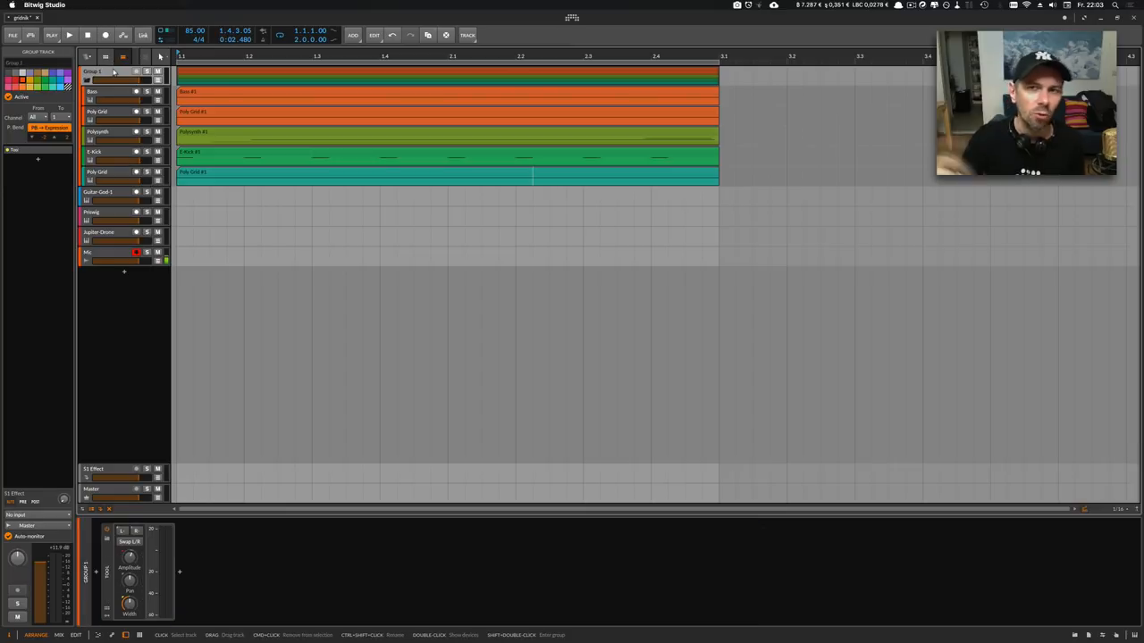